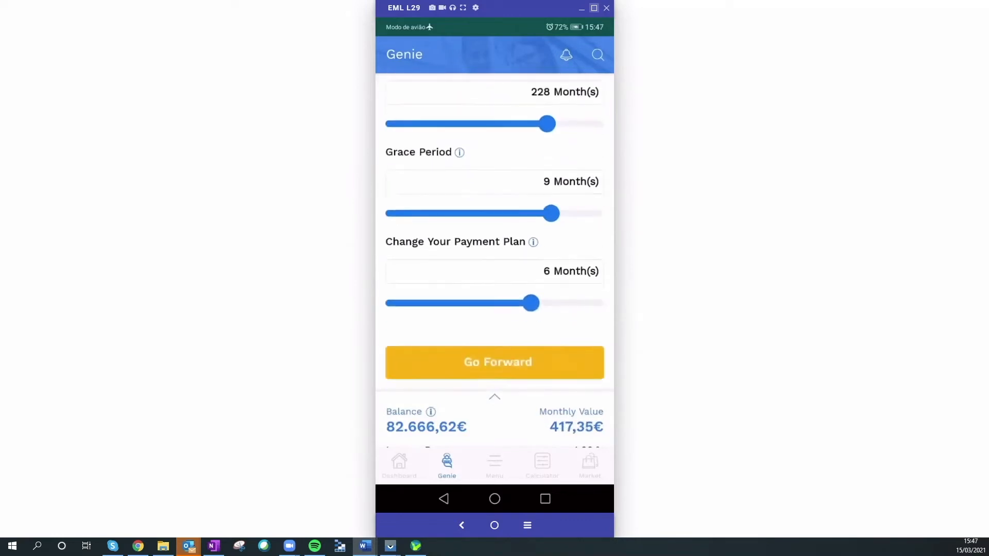
scroll(up, 3)
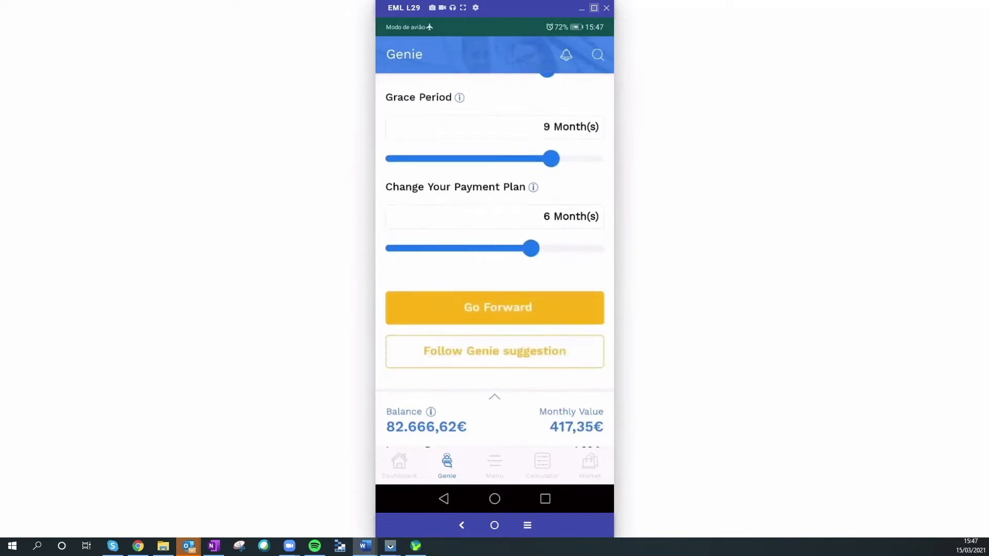